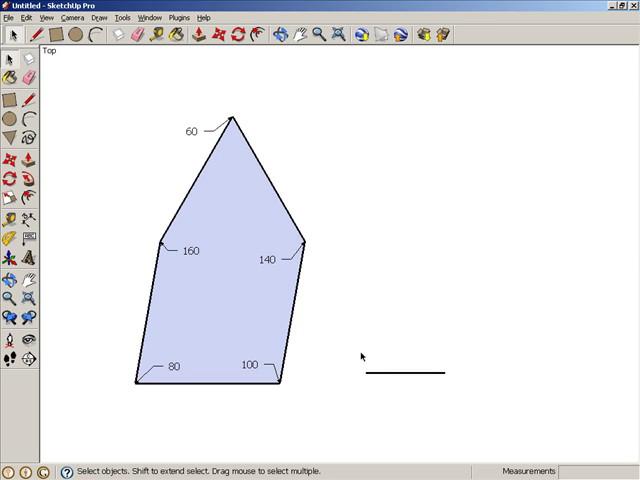
Step: Select the lone straight line and rotate copies of it at the labelled angles
{"action": "left_click", "coordinate": [410, 377]}
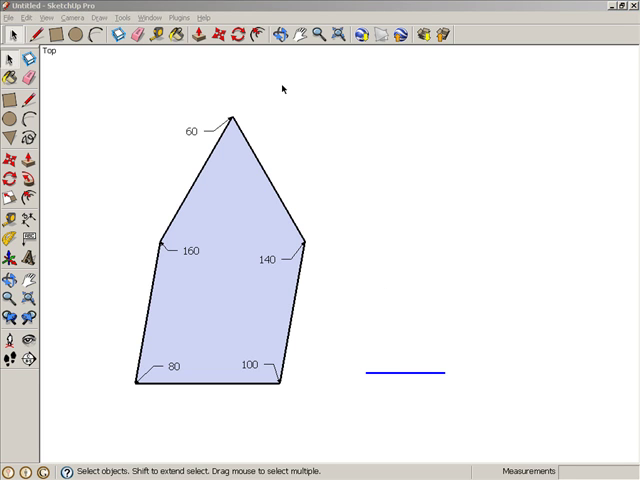
{"action": "left_click", "coordinate": [239, 36]}
{"action": "type", "text": "60"}
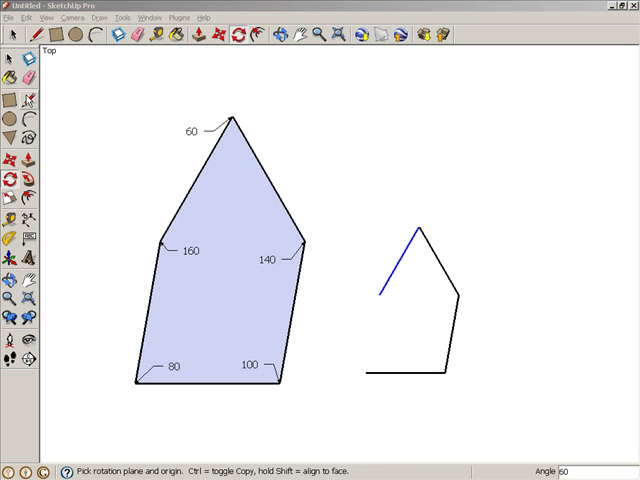
Step: Measure the small shape's corner angle and draw the remaining edges to close the face
{"action": "left_click", "coordinate": [37, 37]}
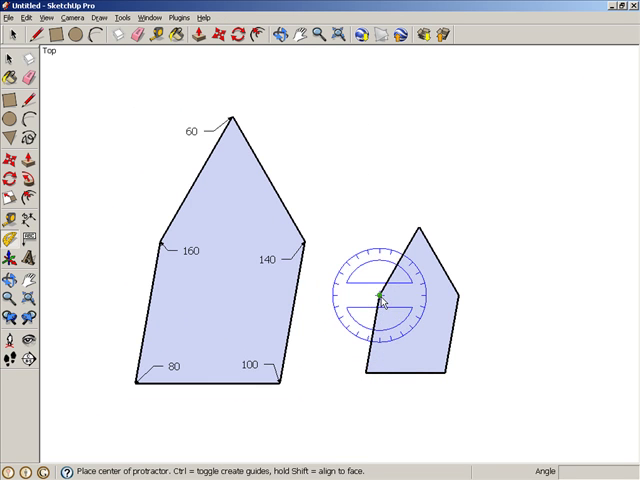
{"action": "left_click", "coordinate": [381, 300]}
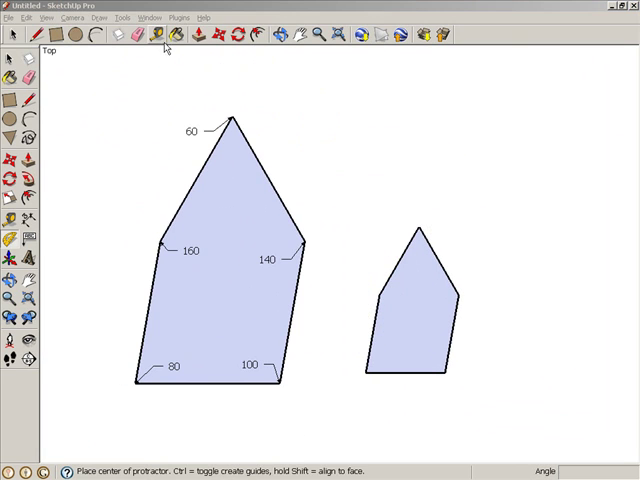
Step: Erase the large pentagon and its angle labels, then select the small pentagon tile
{"action": "left_click", "coordinate": [138, 35]}
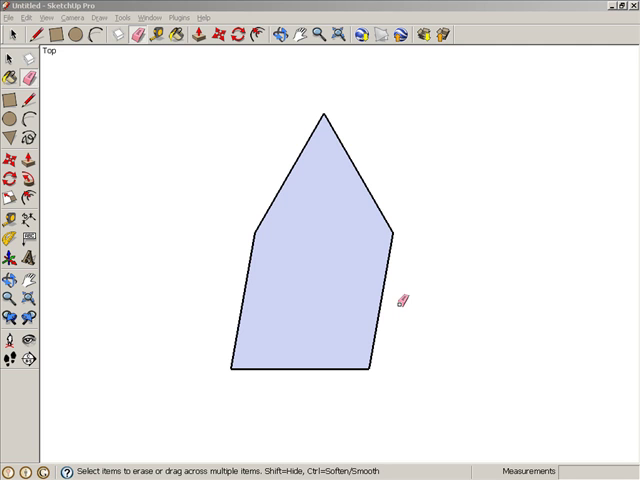
{"action": "left_click", "coordinate": [16, 36]}
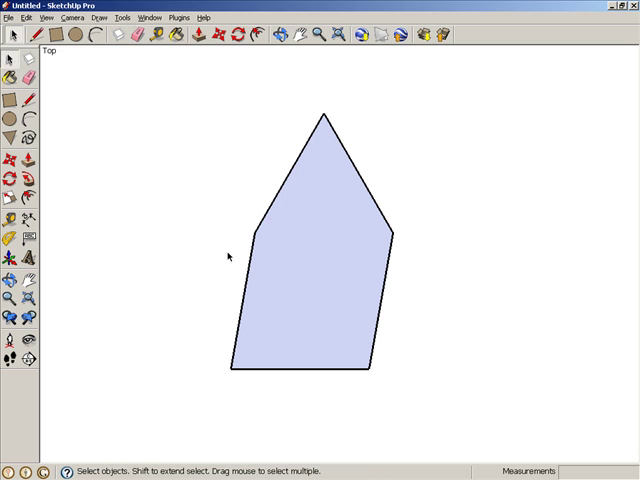
{"action": "left_click", "coordinate": [325, 308]}
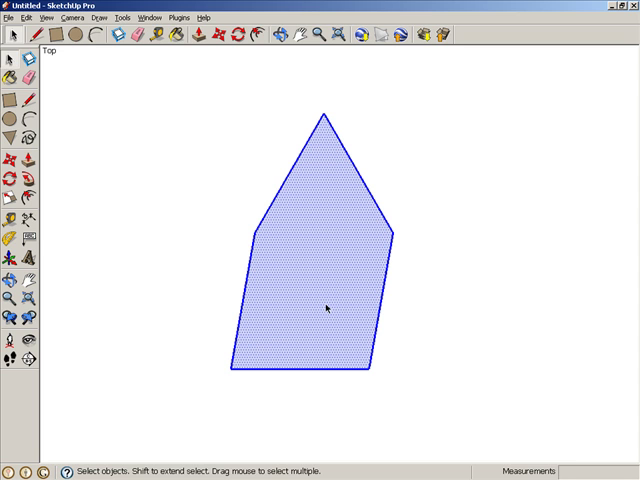
Step: Group the pentagon tile via its right-click menu and rotate copies around its tip
{"action": "right_click", "coordinate": [325, 308]}
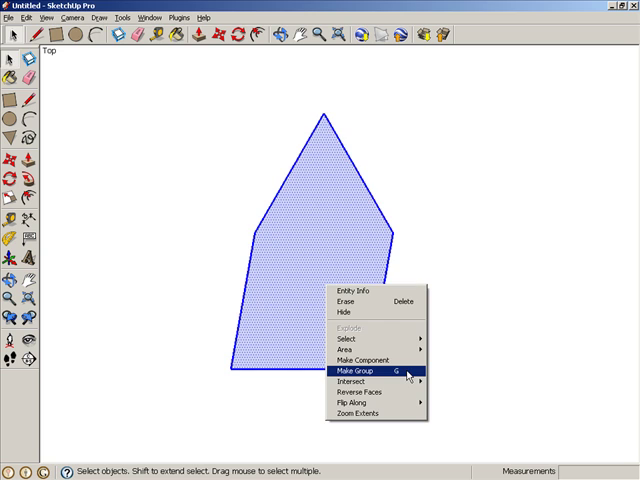
{"action": "left_click", "coordinate": [360, 371]}
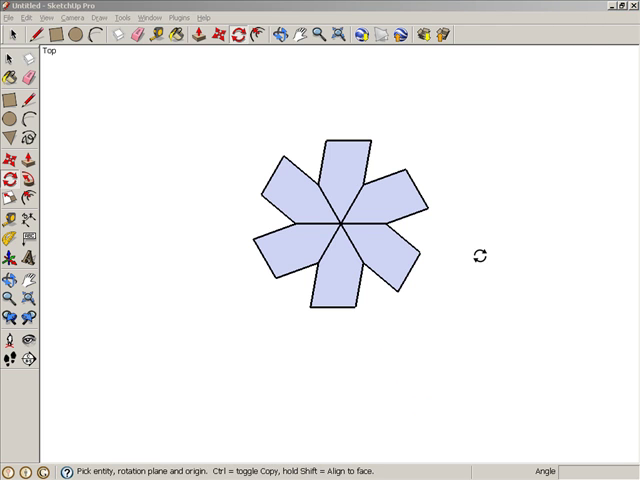
Step: Select one pinwheel tile and place two copies against its outer right edges
{"action": "left_click", "coordinate": [11, 35]}
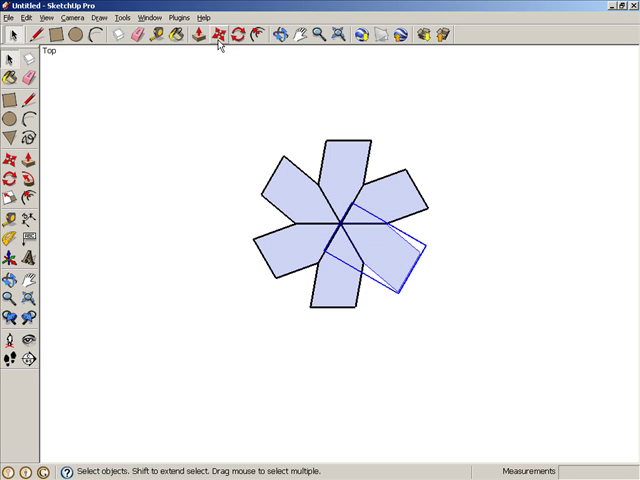
{"action": "left_click", "coordinate": [211, 37]}
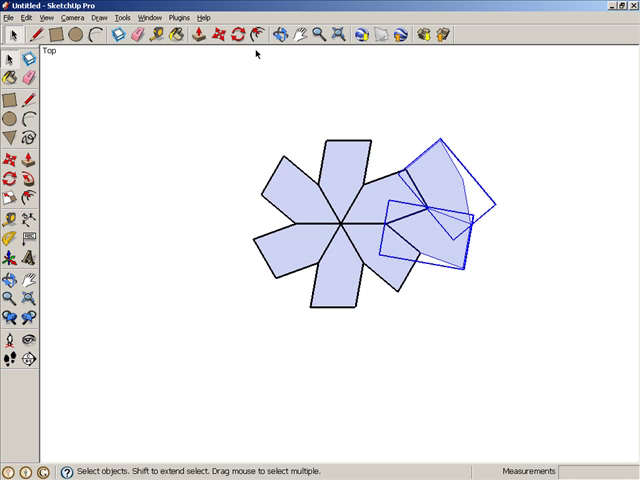
Step: Rotate-copy the two outer tiles around the pinwheel centre with a *5 array
{"action": "left_click", "coordinate": [237, 37]}
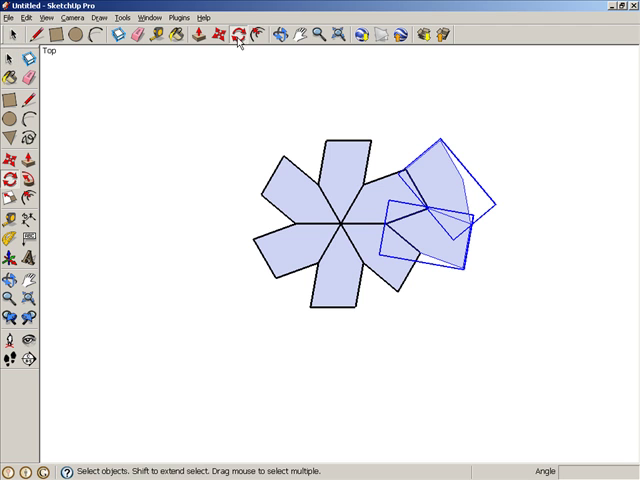
{"action": "left_click", "coordinate": [233, 35]}
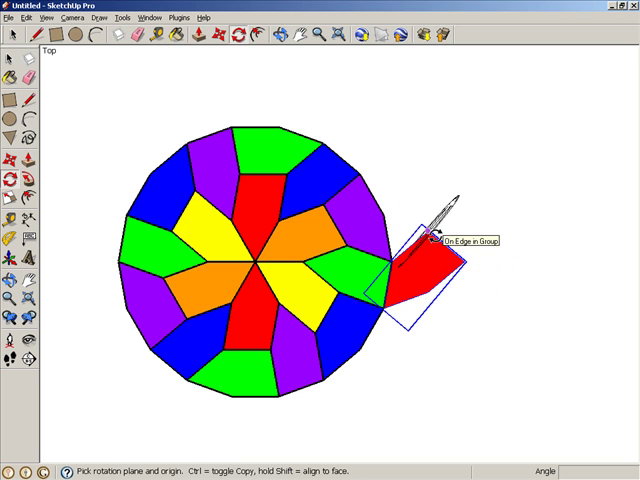
{"action": "mouse_move", "coordinate": [461, 268]}
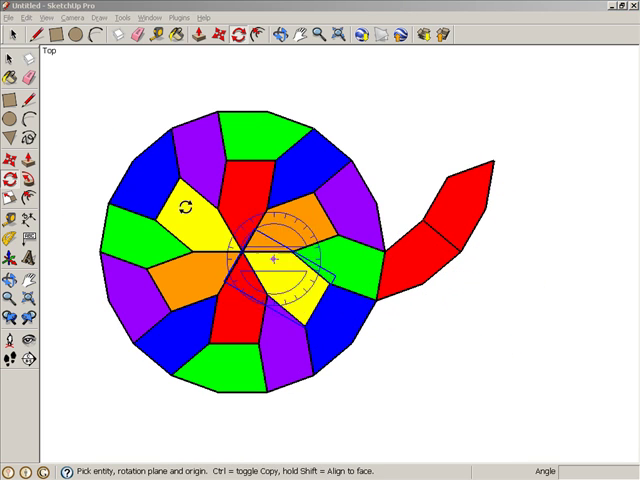
Step: Set the rotation centre at the circle's middle to copy red tiles outward
{"action": "left_click", "coordinate": [11, 36]}
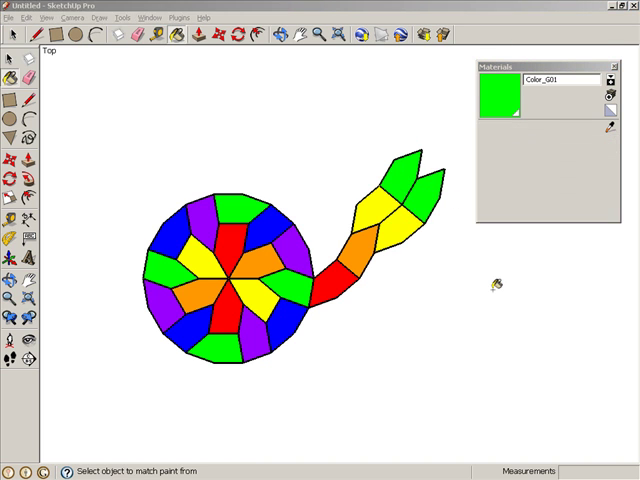
Step: Sample a colour from the Materials window and select the remaining arm tiles
{"action": "left_click", "coordinate": [614, 66]}
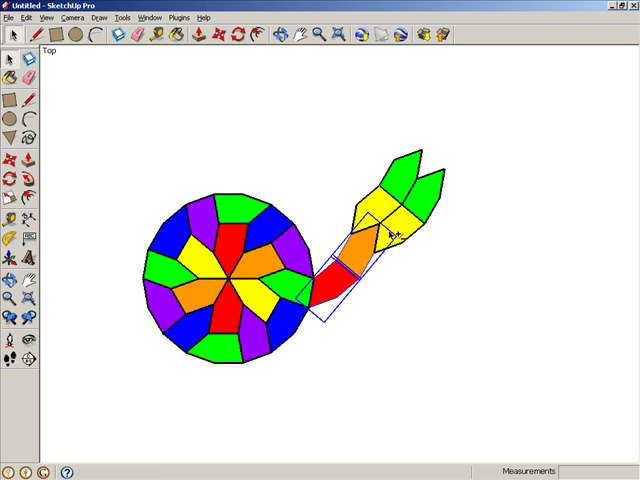
{"action": "left_click", "coordinate": [397, 227]}
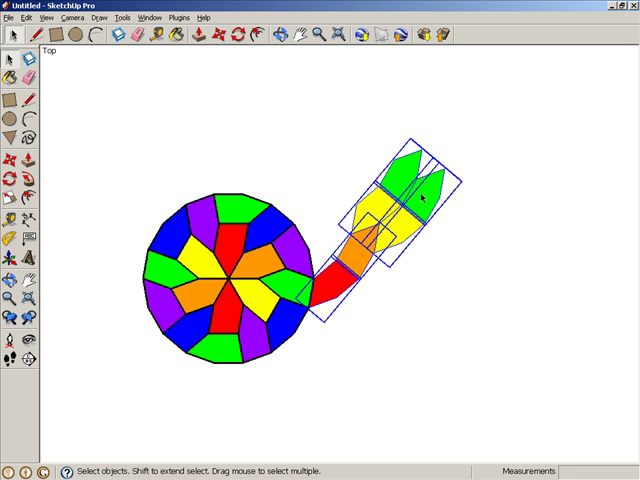